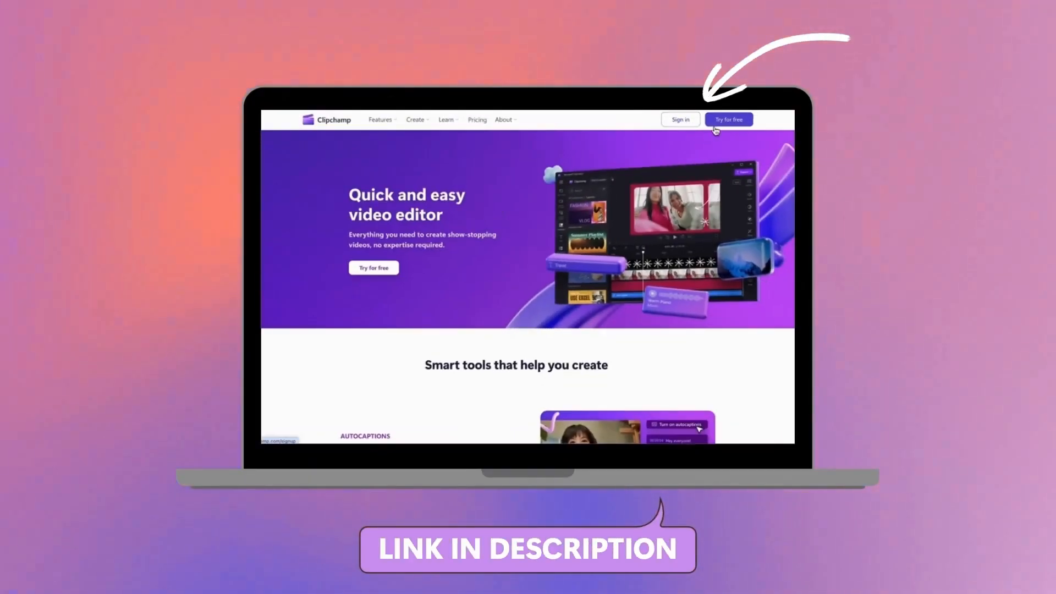
# Launch the free editor from the Clipchamp website via 'Try for free'
pyautogui.click(729, 118)
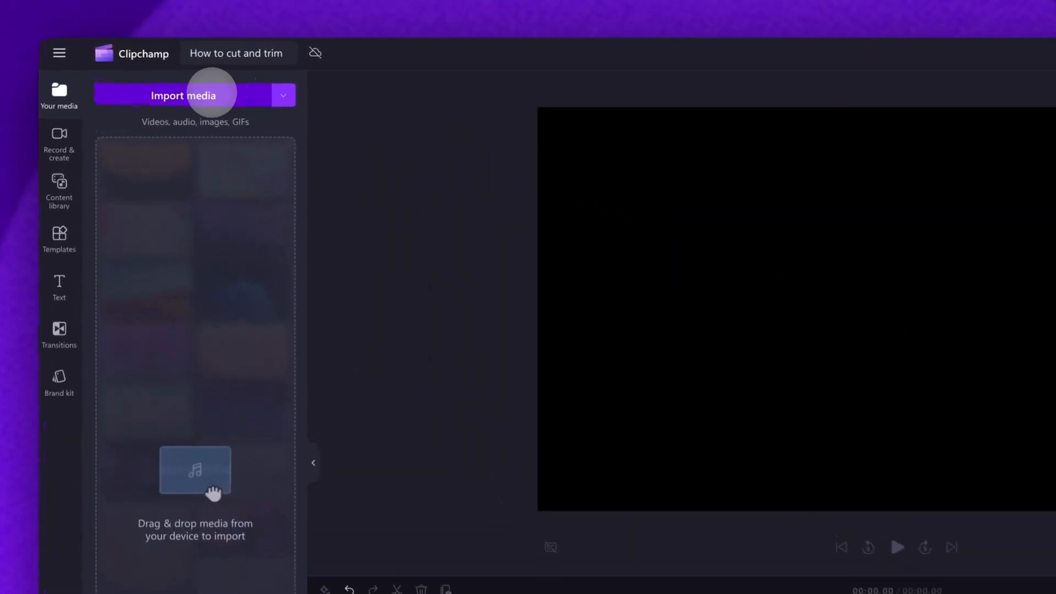
# Import My video.mp4 from the Tutorial folder into the media library
pyautogui.click(184, 94)
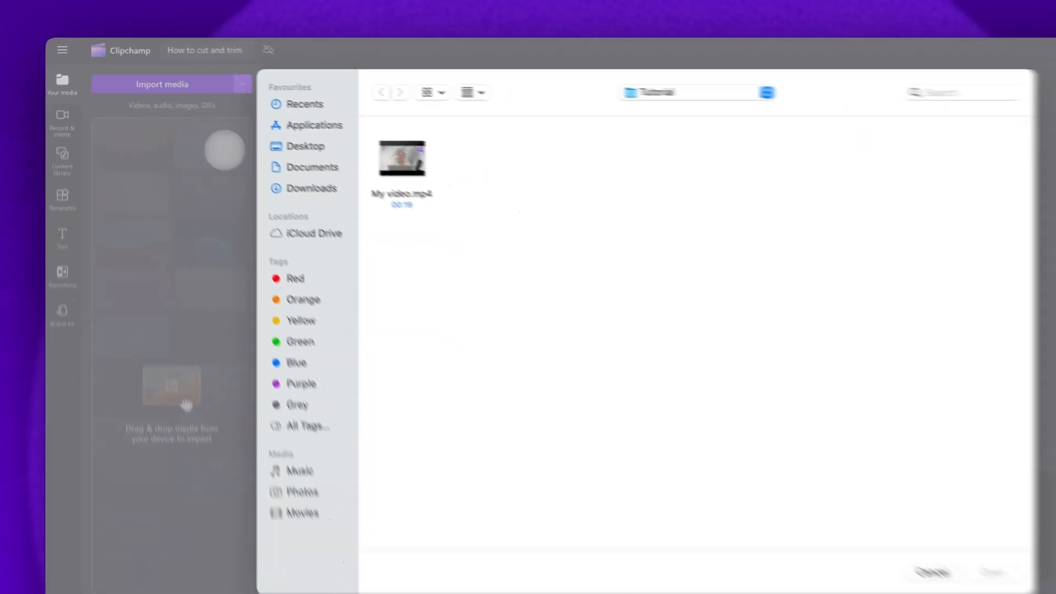
pyautogui.click(402, 159)
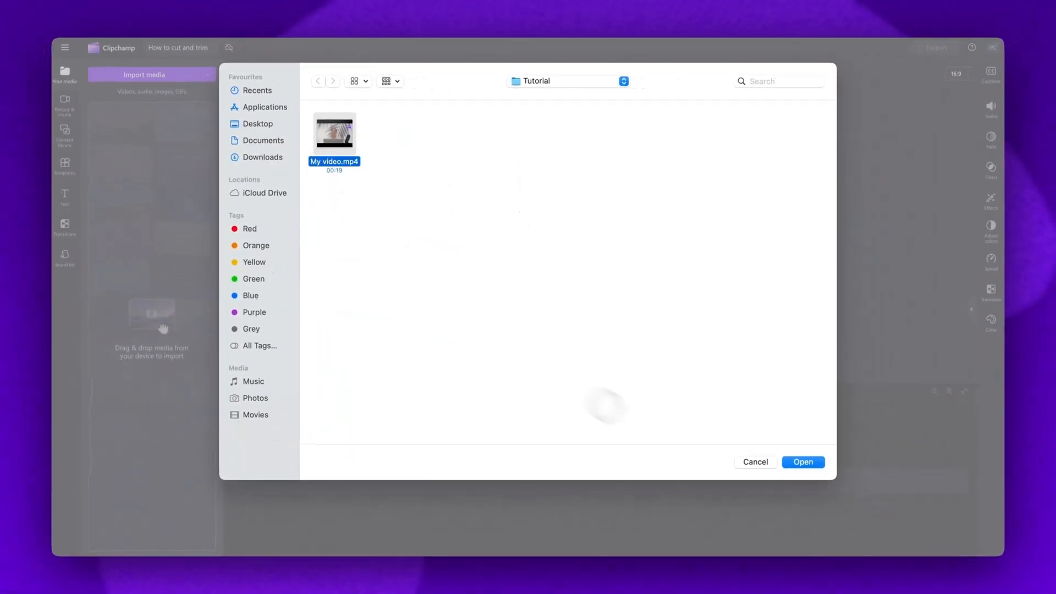
pyautogui.click(802, 461)
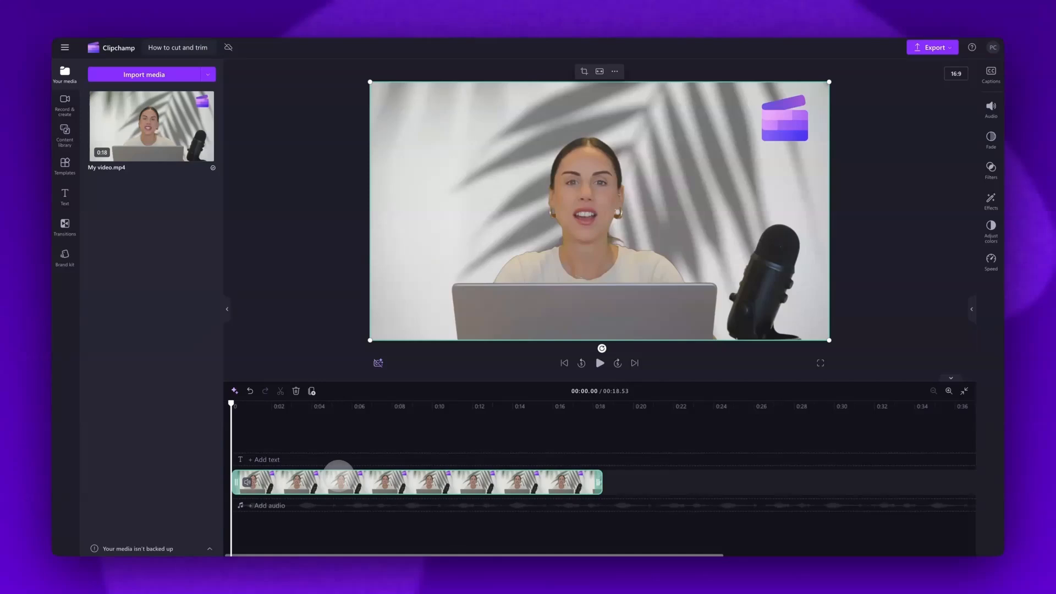
# Play the clip and pause near 8.46 seconds to mark a candidate cut point
pyautogui.click(598, 362)
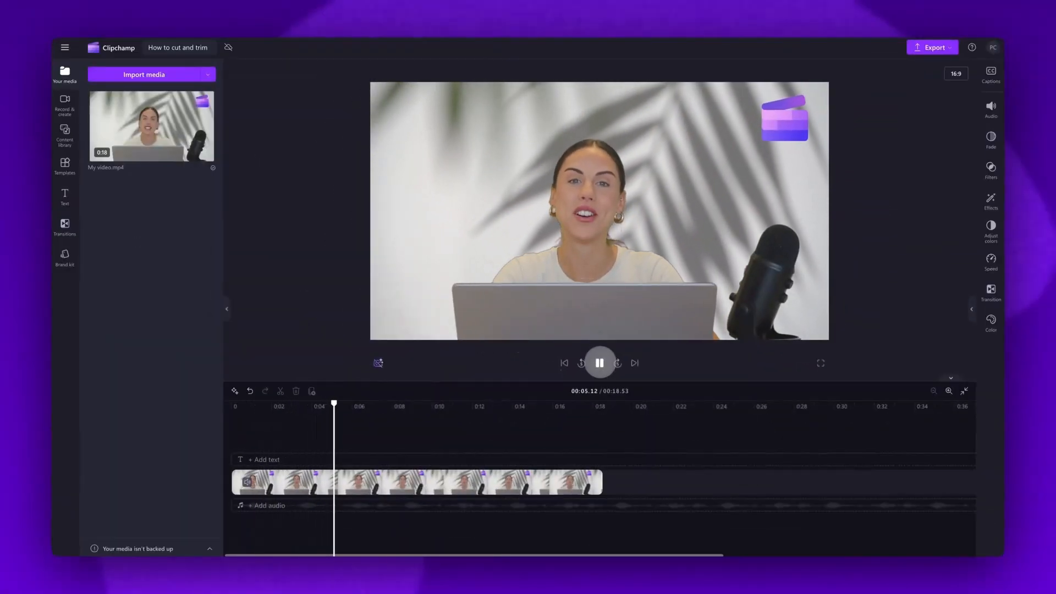
pyautogui.click(598, 362)
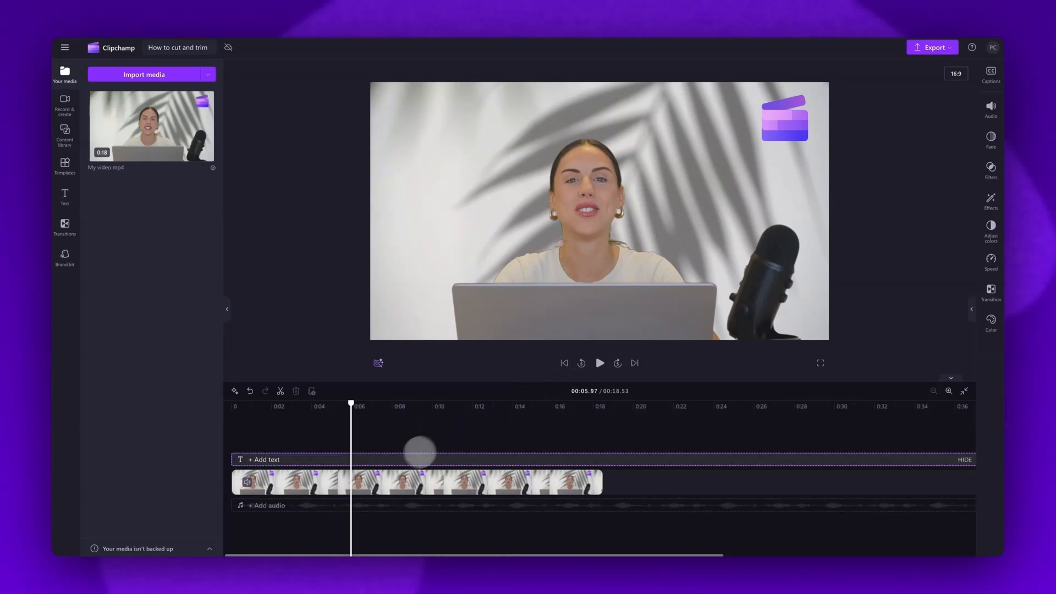
pyautogui.click(418, 481)
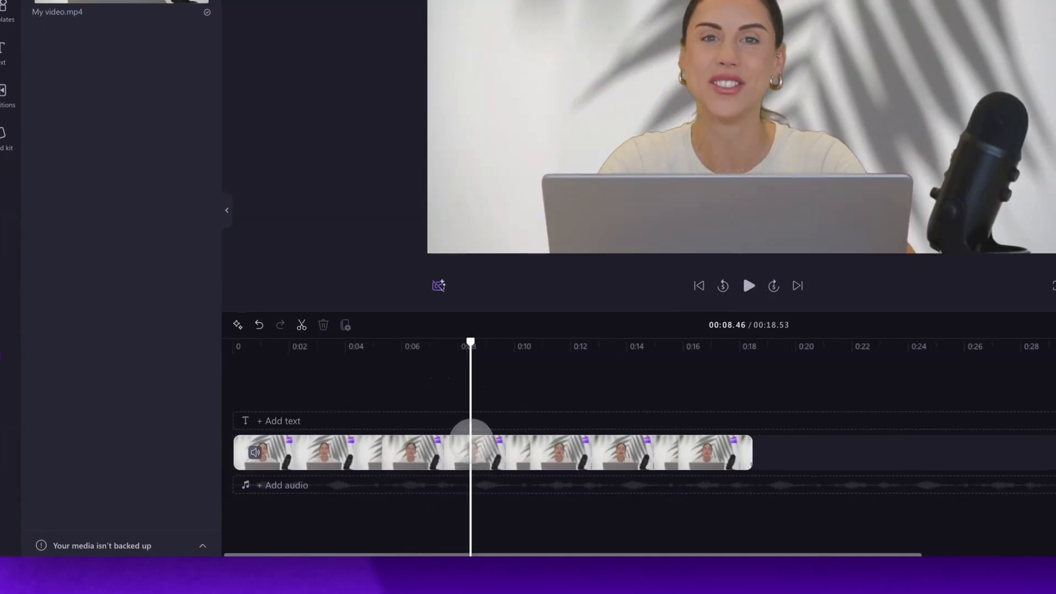
pyautogui.moveTo(302, 324)
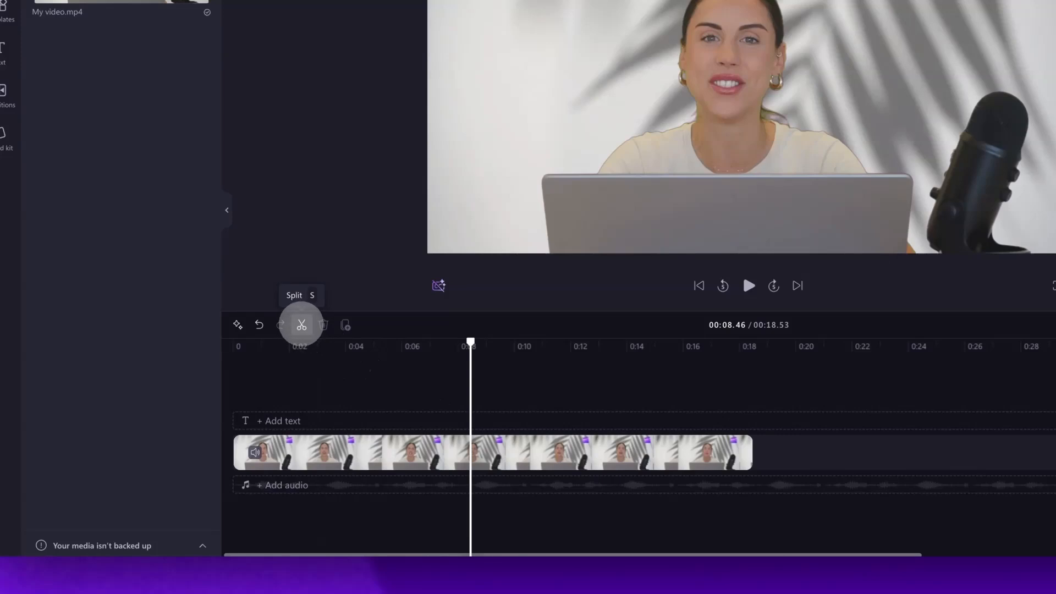
# Split the clip into two pieces at 00:08.46
pyautogui.click(301, 325)
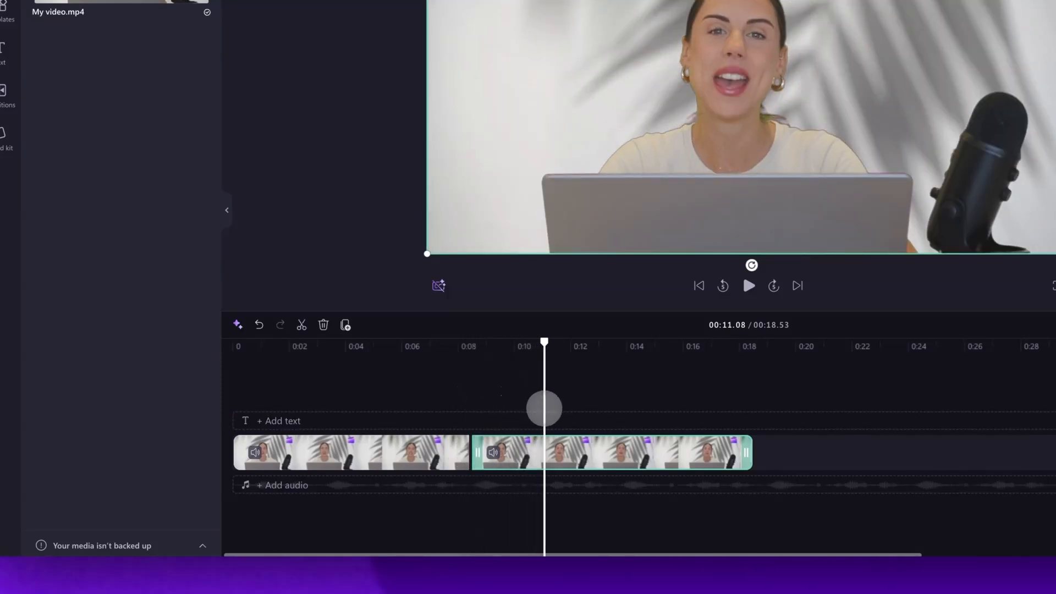
pyautogui.moveTo(301, 325)
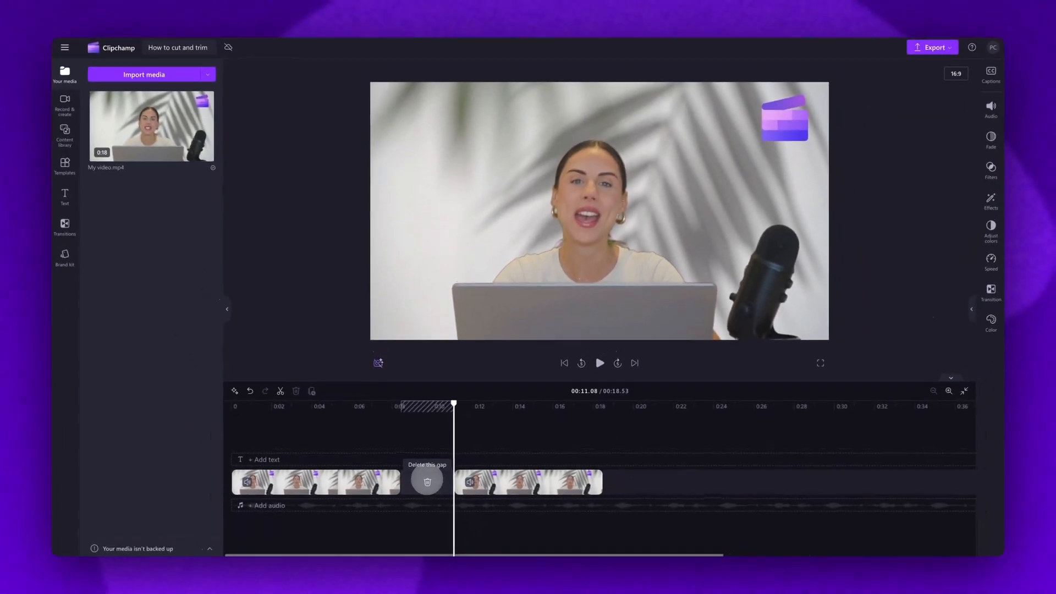
# Delete the gap left by the removed 8–11 s section, shortening the video to 15.91 seconds
pyautogui.click(427, 481)
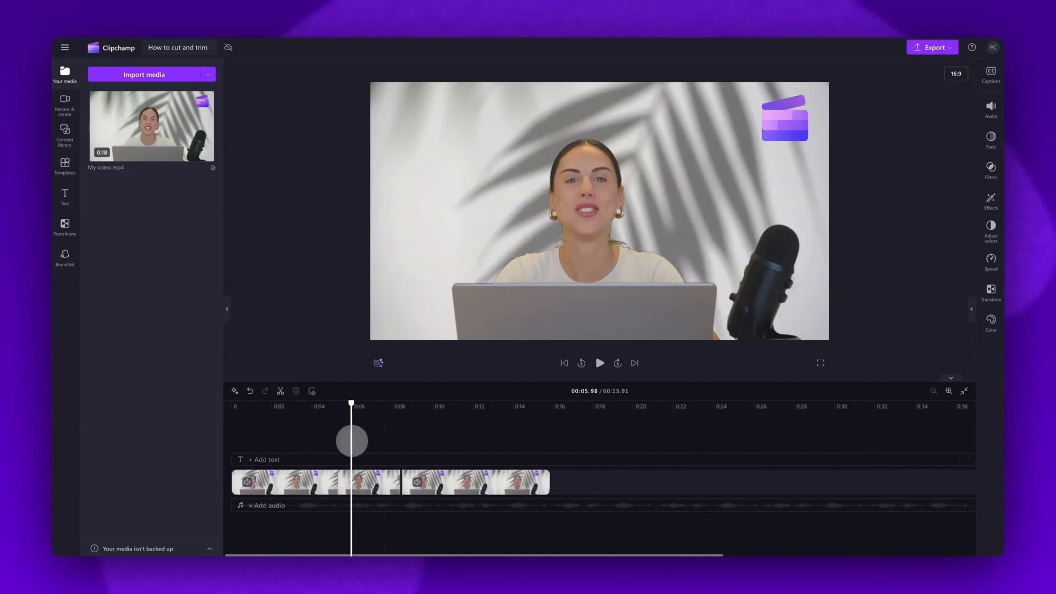
pyautogui.click(599, 362)
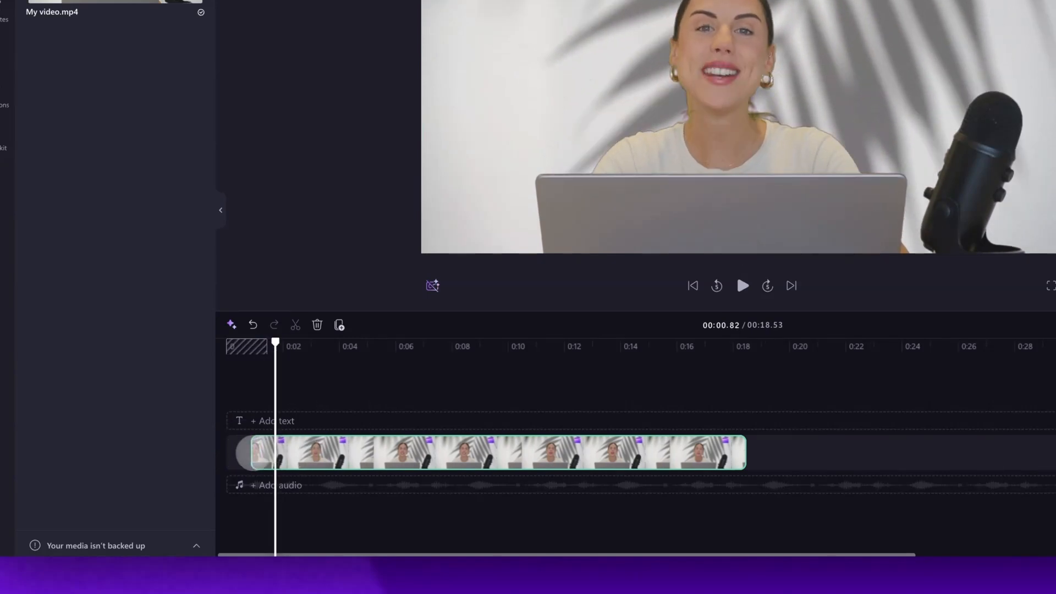
# Trim the clip's start and end and delete the leading gap, leaving a 14.50-second video
pyautogui.click(742, 286)
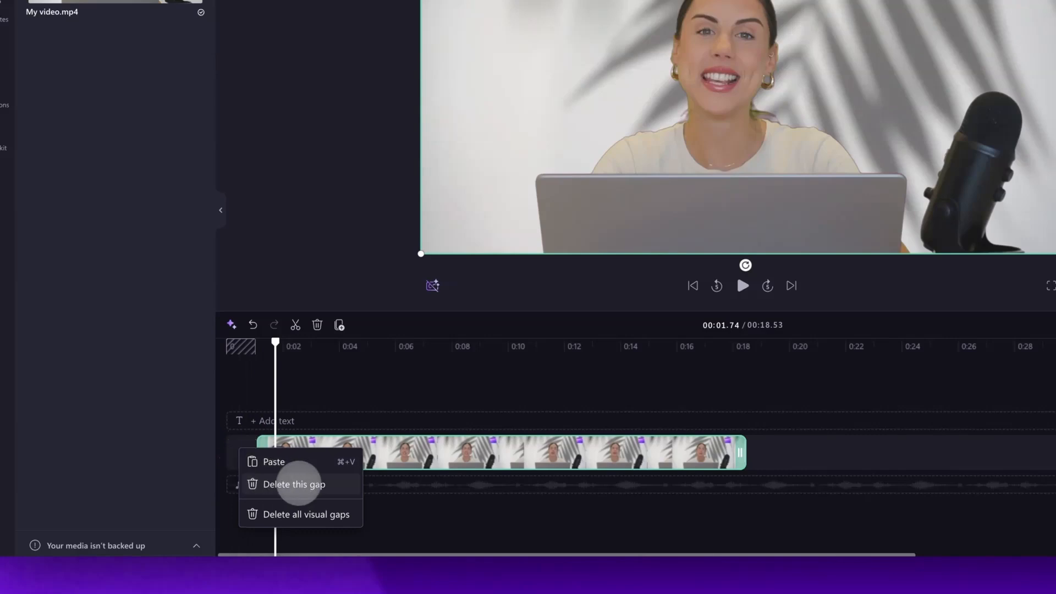
pyautogui.click(292, 484)
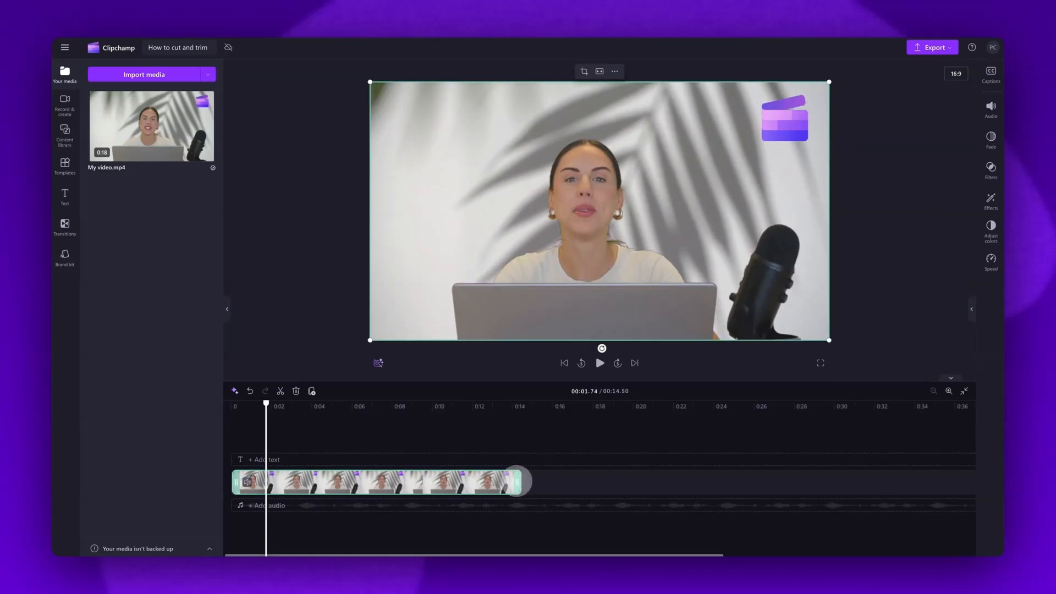
pyautogui.click(599, 362)
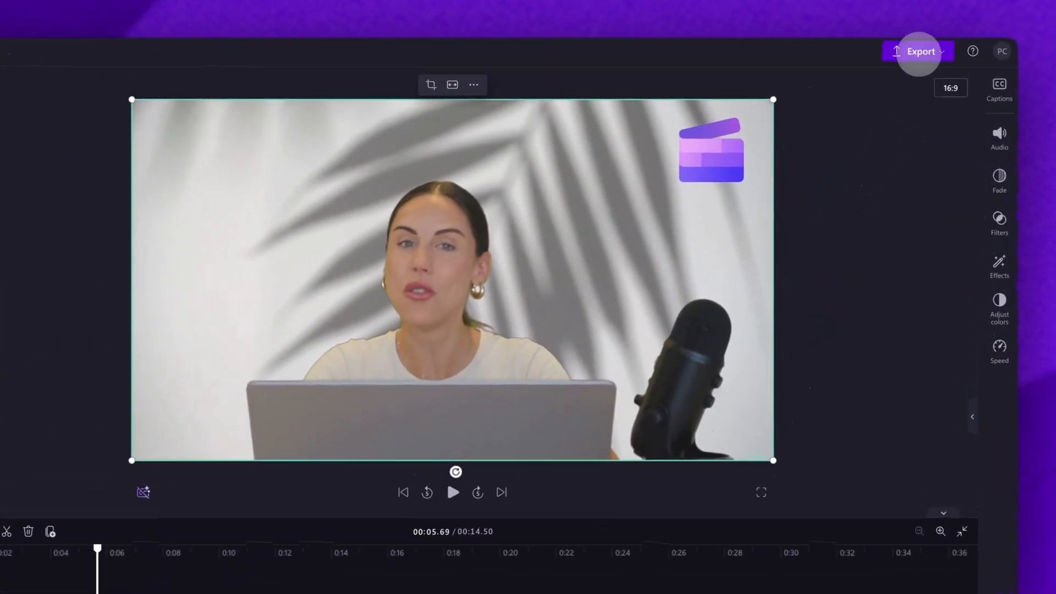
# Show the export quality options for the 14.50-second video
pyautogui.click(917, 51)
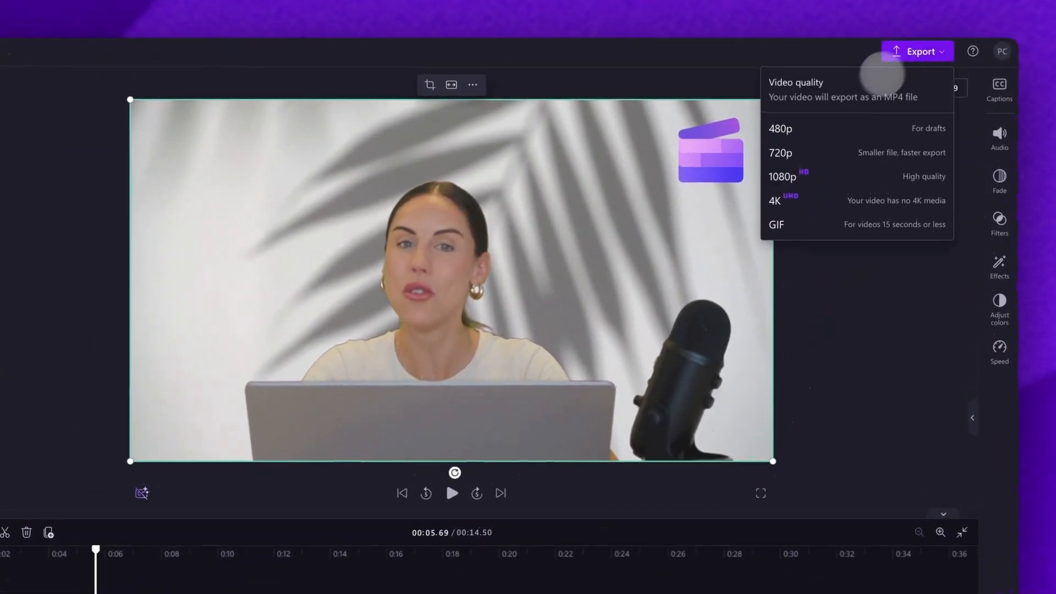